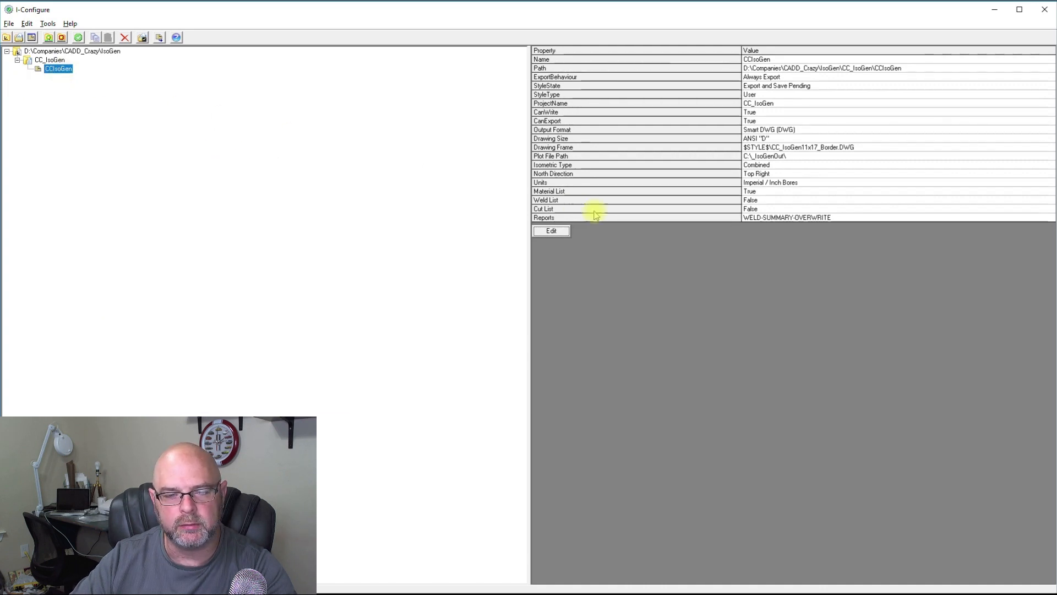
mouse_move(533, 257)
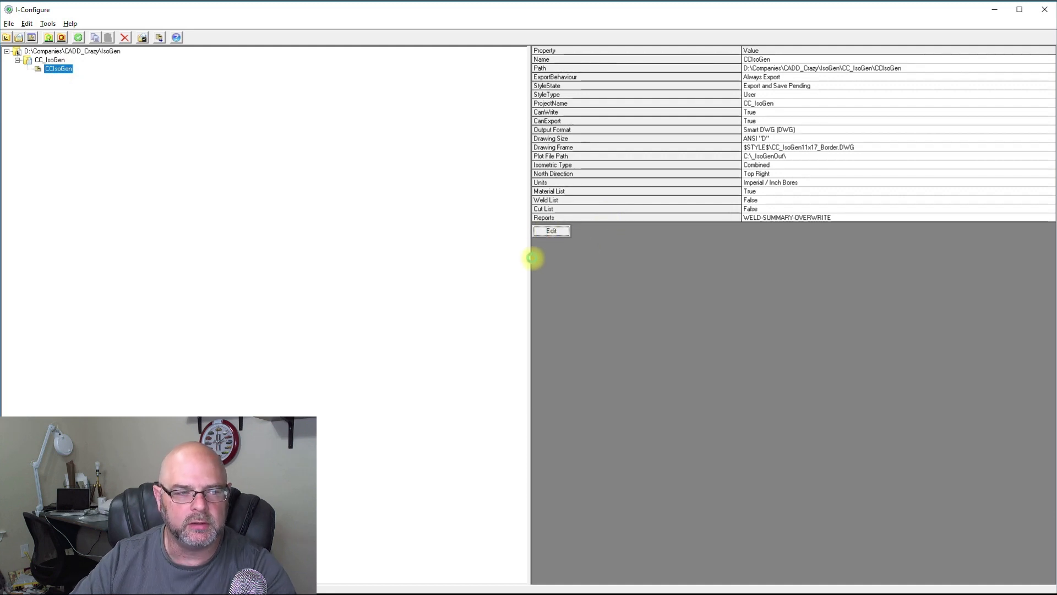
Launch the Isogen Configuration editor for the selected CCIsoGen style via Edit
left_click(550, 230)
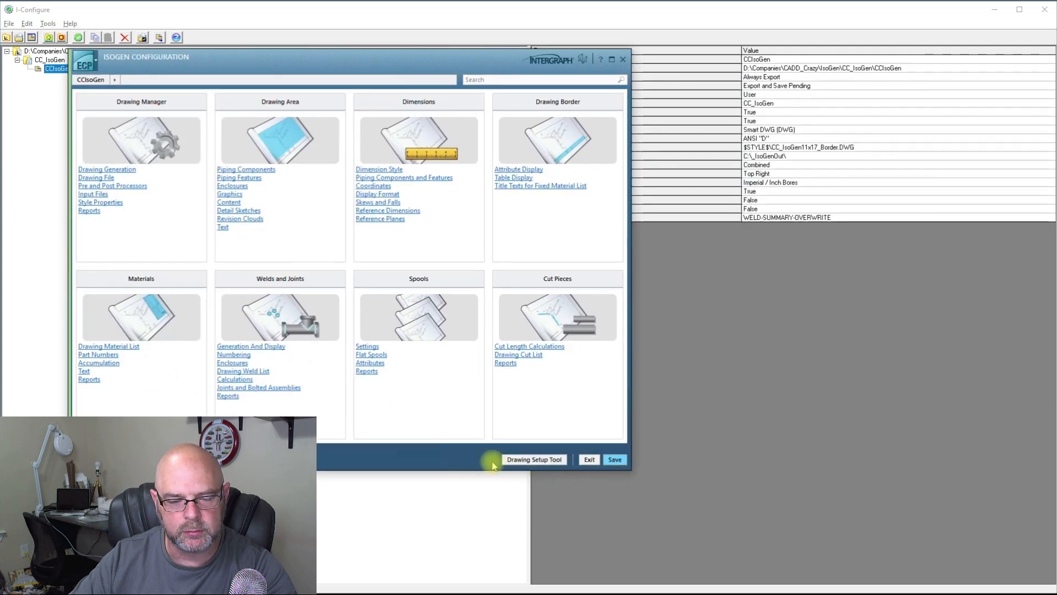
mouse_move(464, 460)
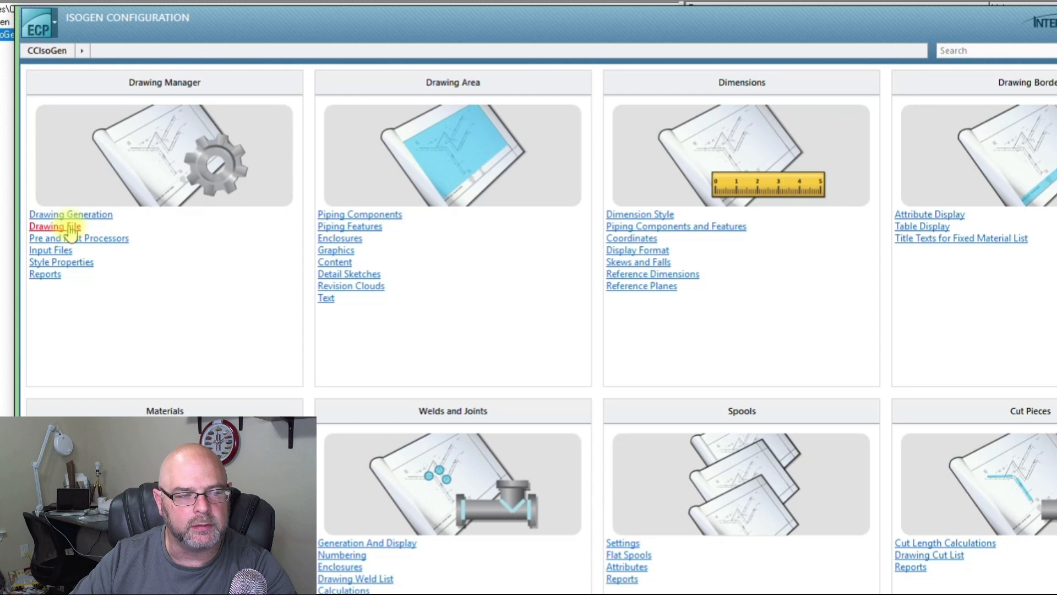
Under Drawing File output, enable Append Standard Extension and Use I01 Style sheet naming
left_click(53, 226)
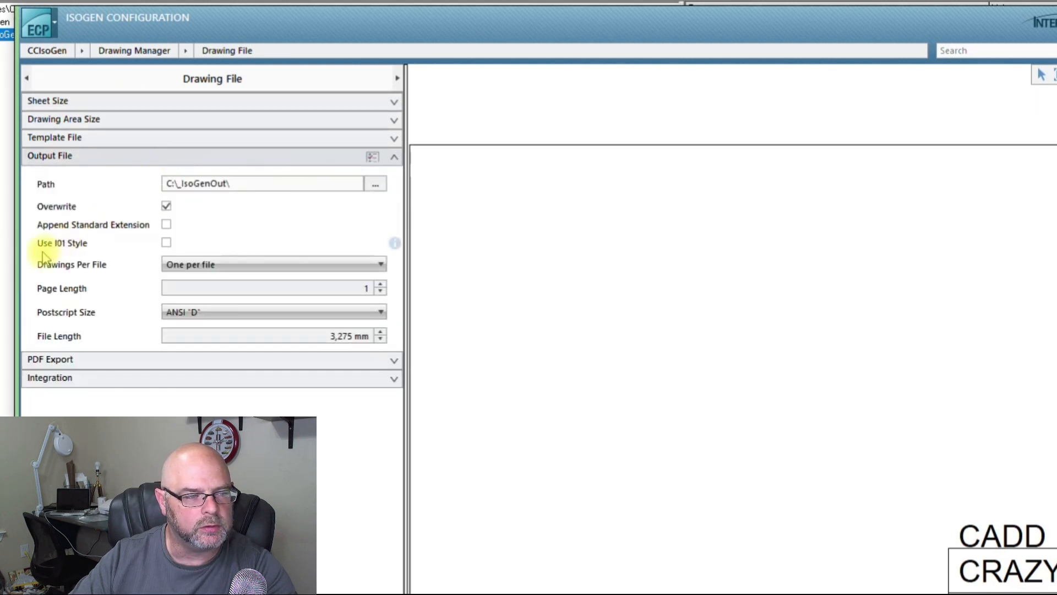
mouse_move(166, 225)
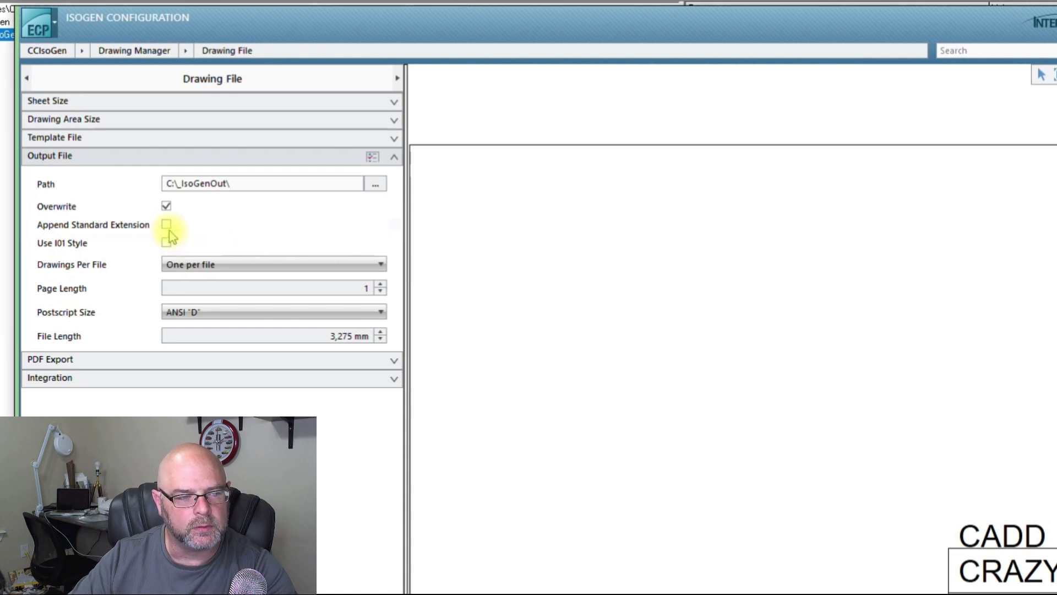
left_click(166, 223)
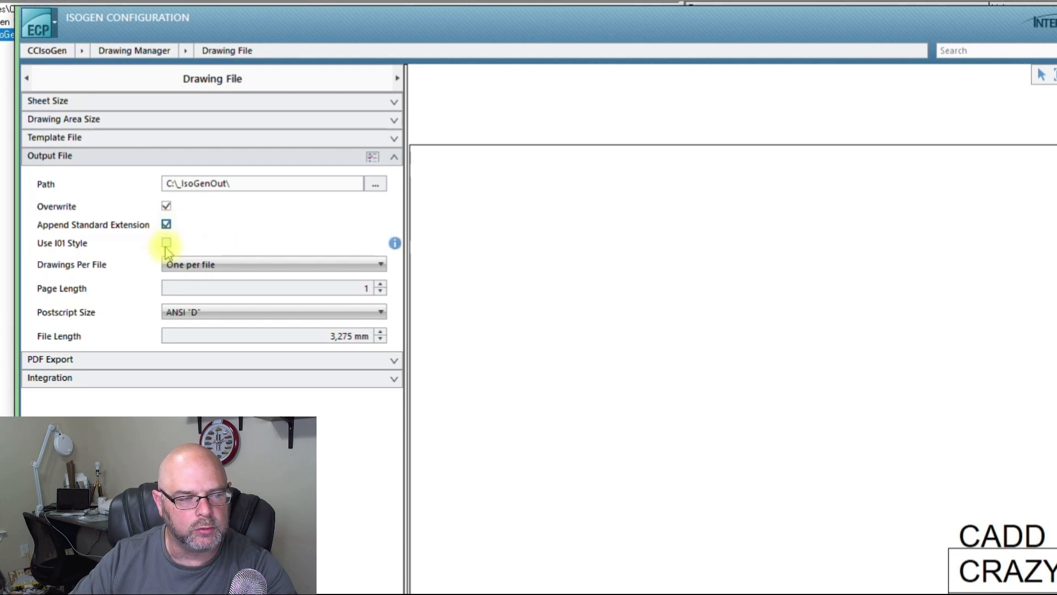
left_click(166, 243)
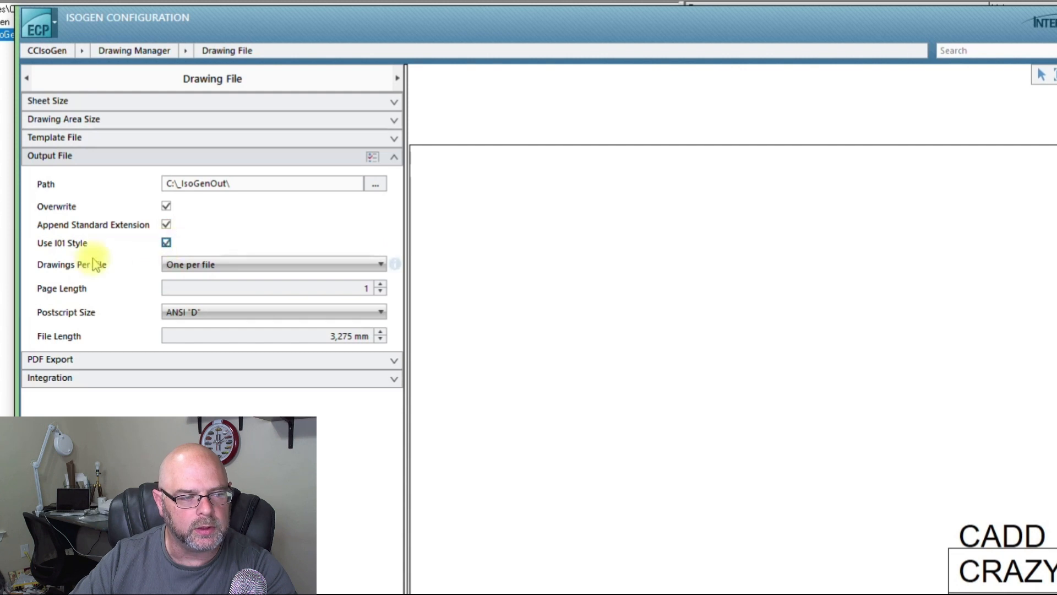
mouse_move(67, 245)
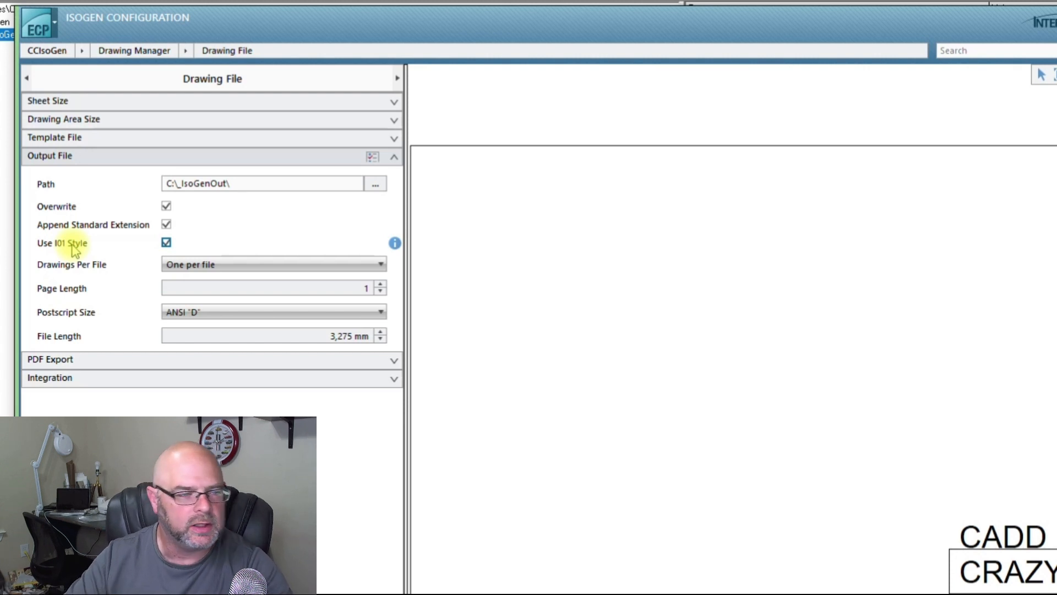
mouse_move(146, 232)
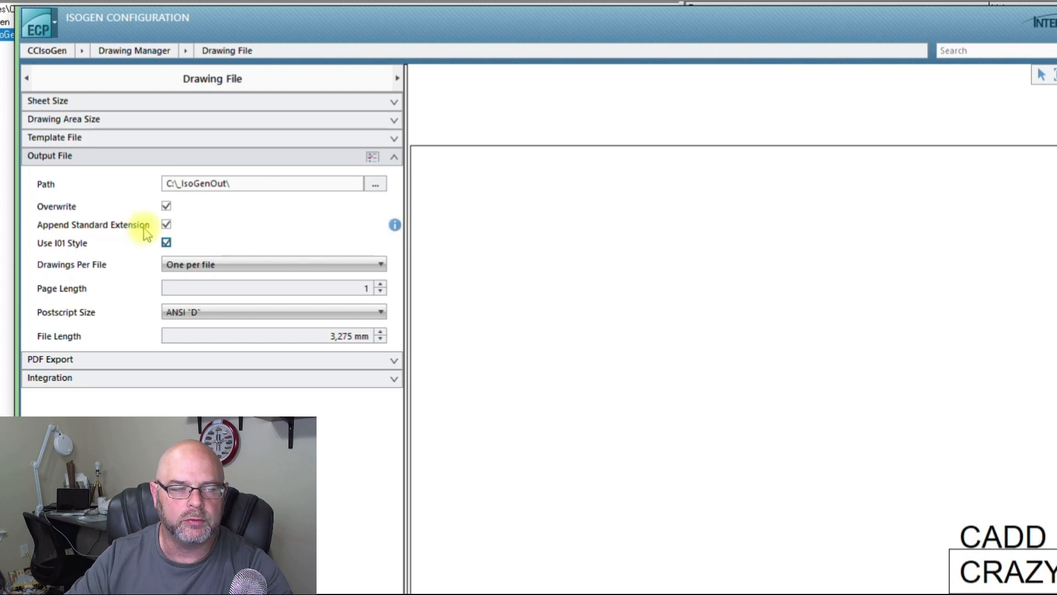
mouse_move(137, 233)
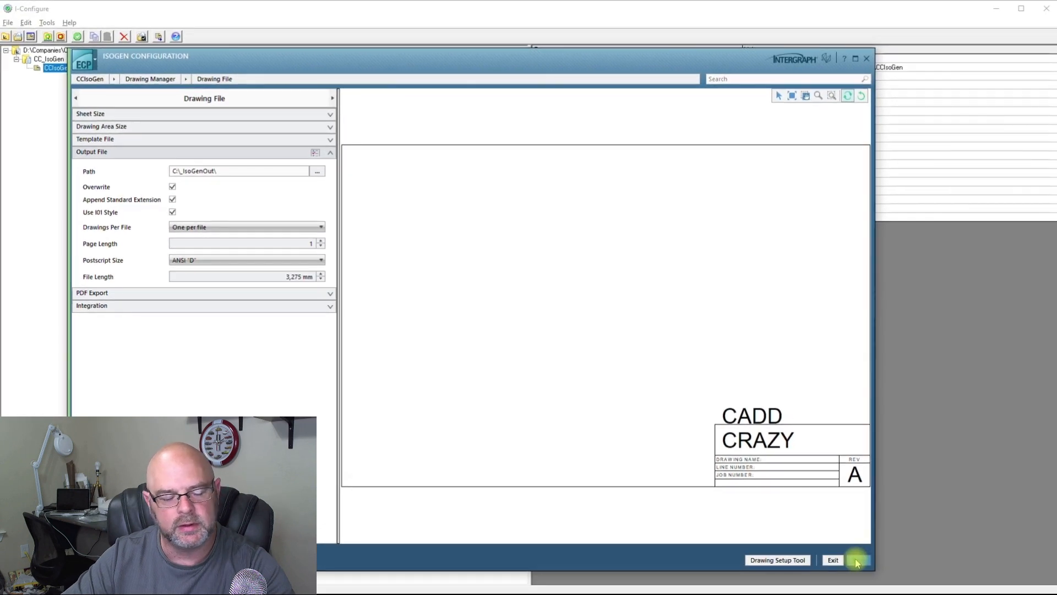
mouse_move(680, 528)
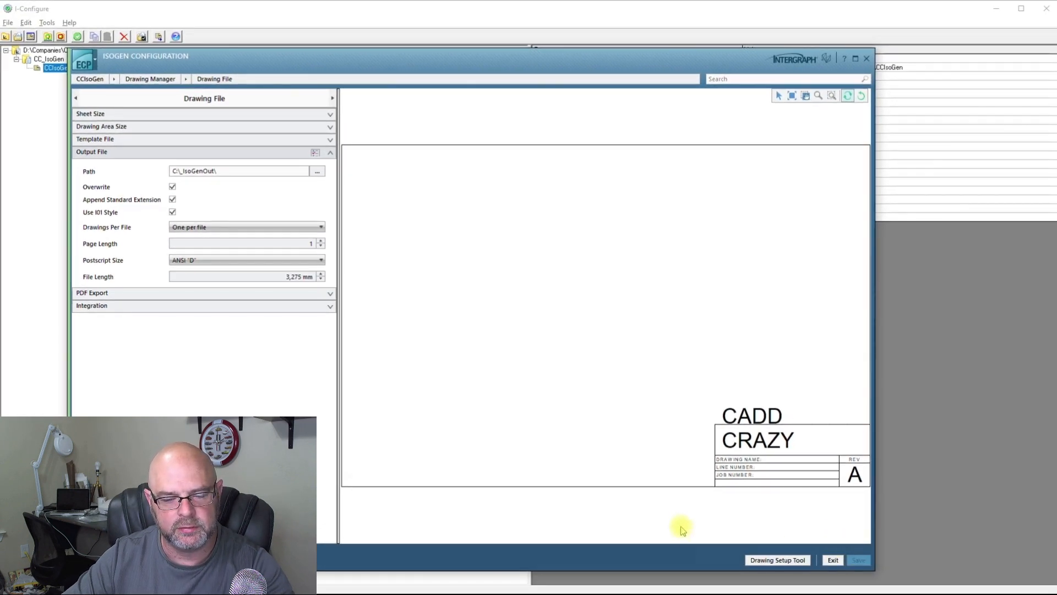
mouse_move(613, 285)
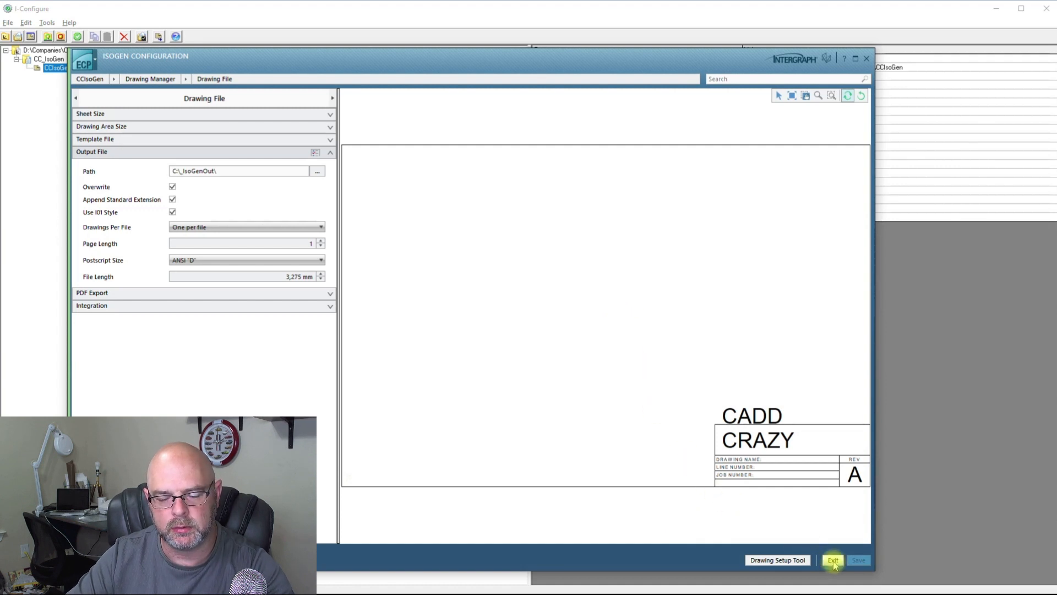
Exit the Isogen Configuration window with the drawing file changes saved
left_click(833, 559)
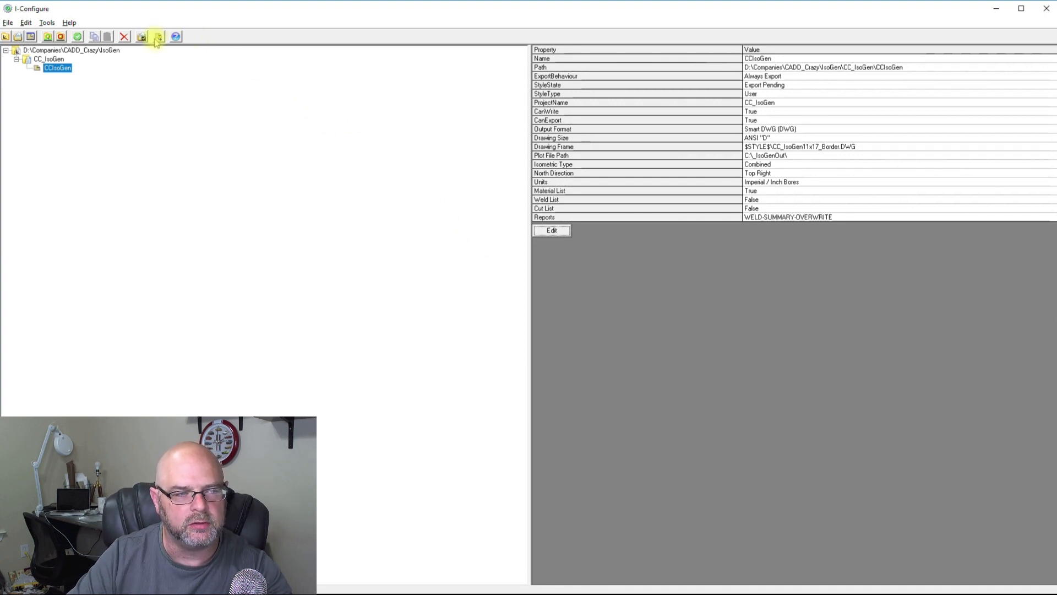
mouse_move(158, 36)
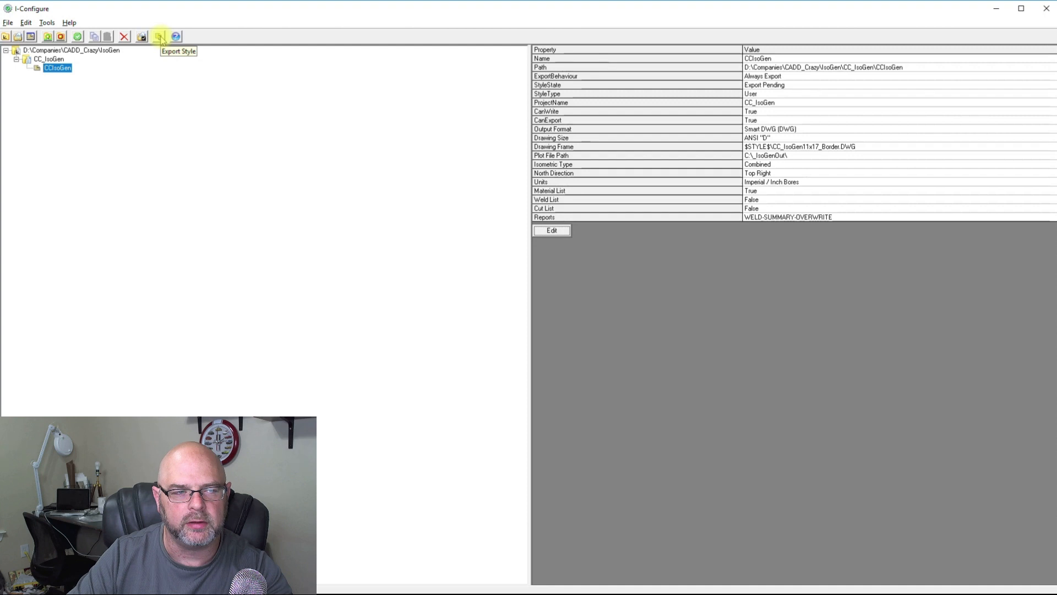
Export the CCIsoGen style to its project location and dismiss the 'Style Exported' message
left_click(159, 36)
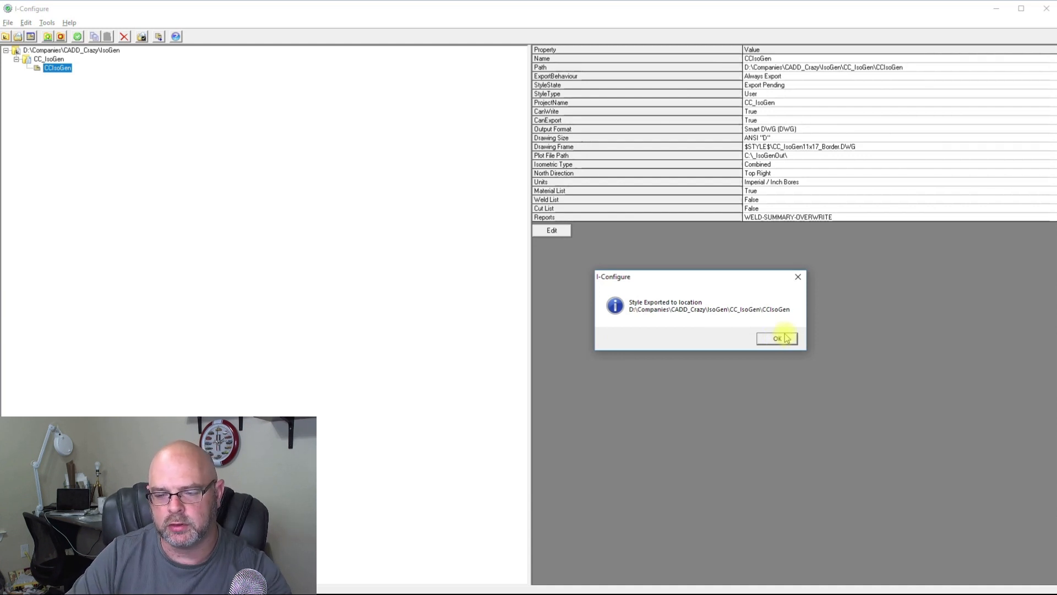
left_click(776, 338)
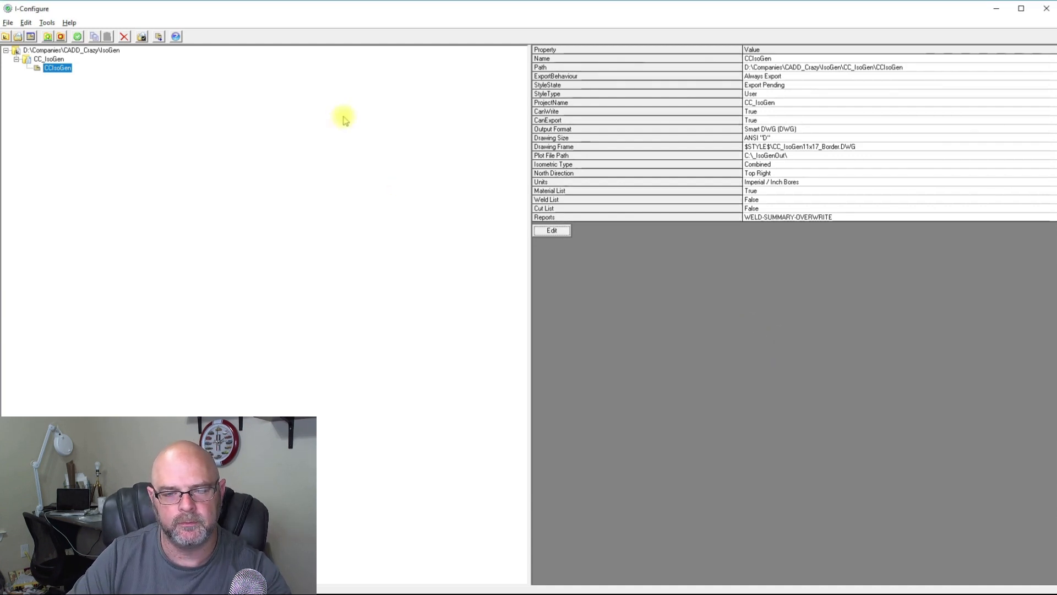
mouse_move(962, 35)
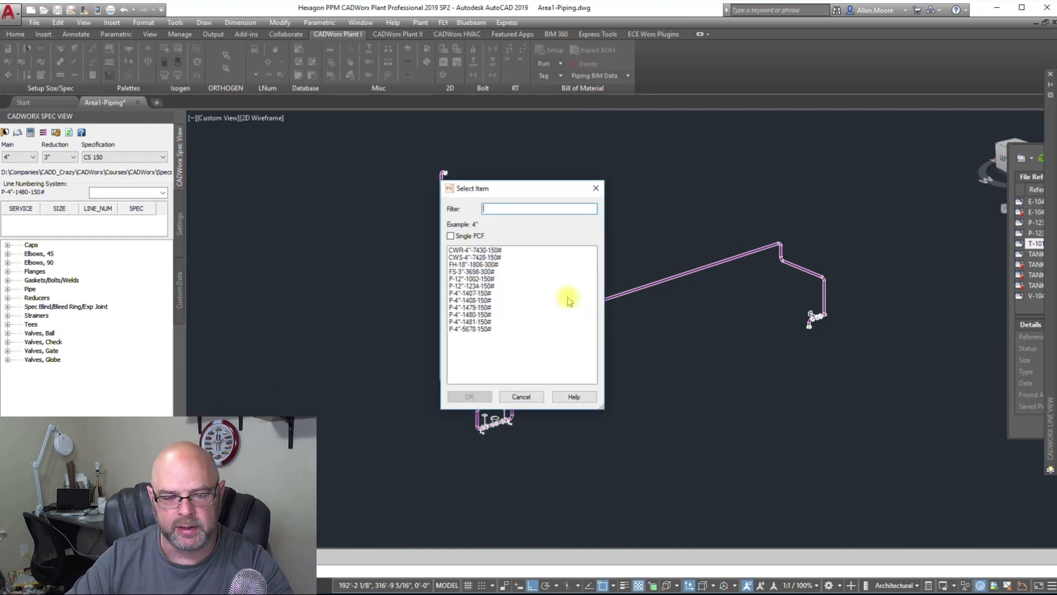
Select line P-4"-1480-150# in the Select Item dialog and generate its isometrics
left_click(469, 315)
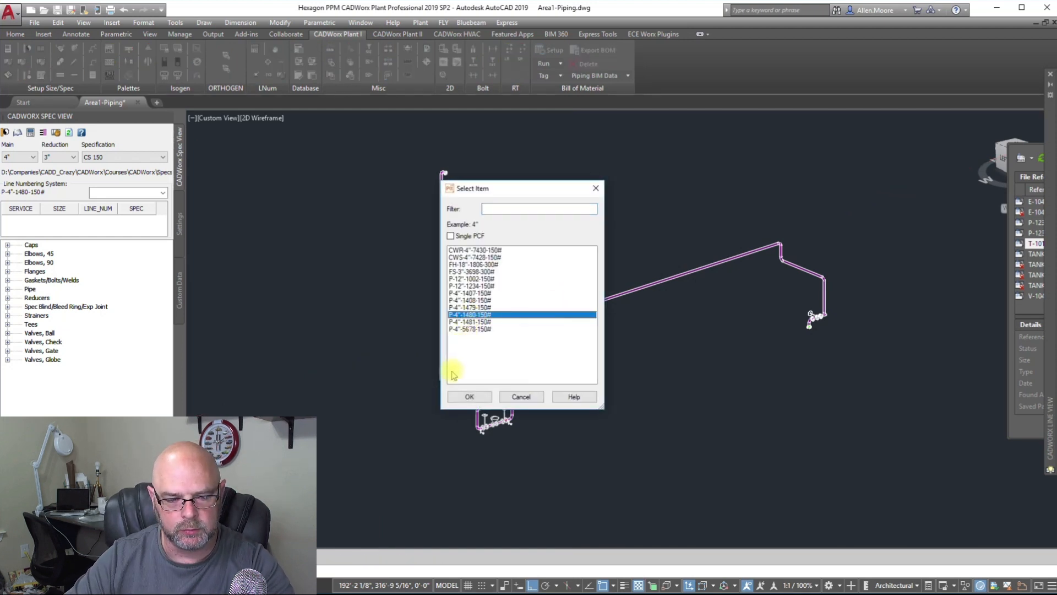
left_click(469, 396)
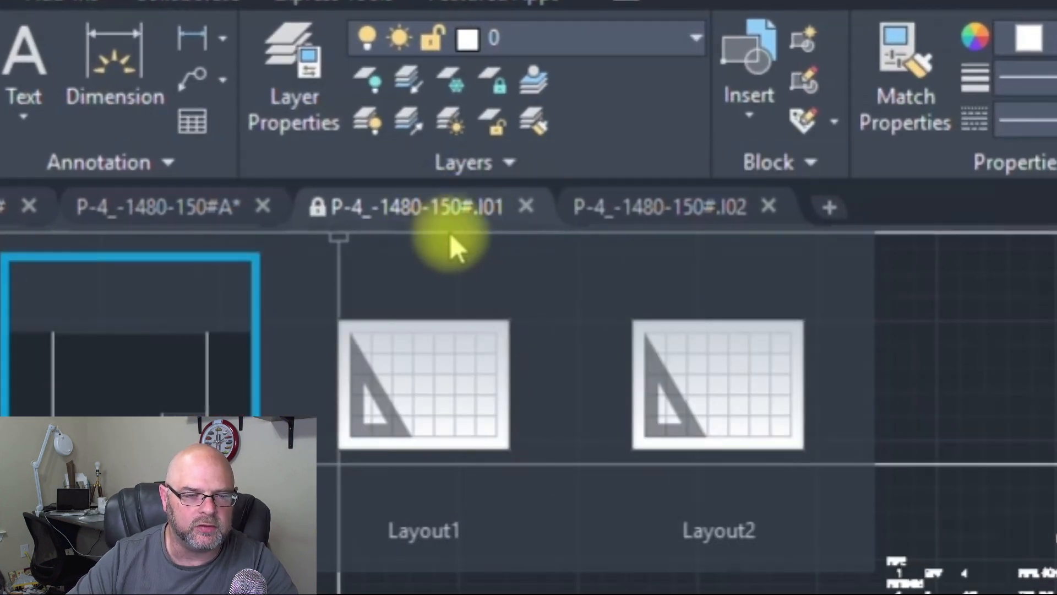
mouse_move(337, 242)
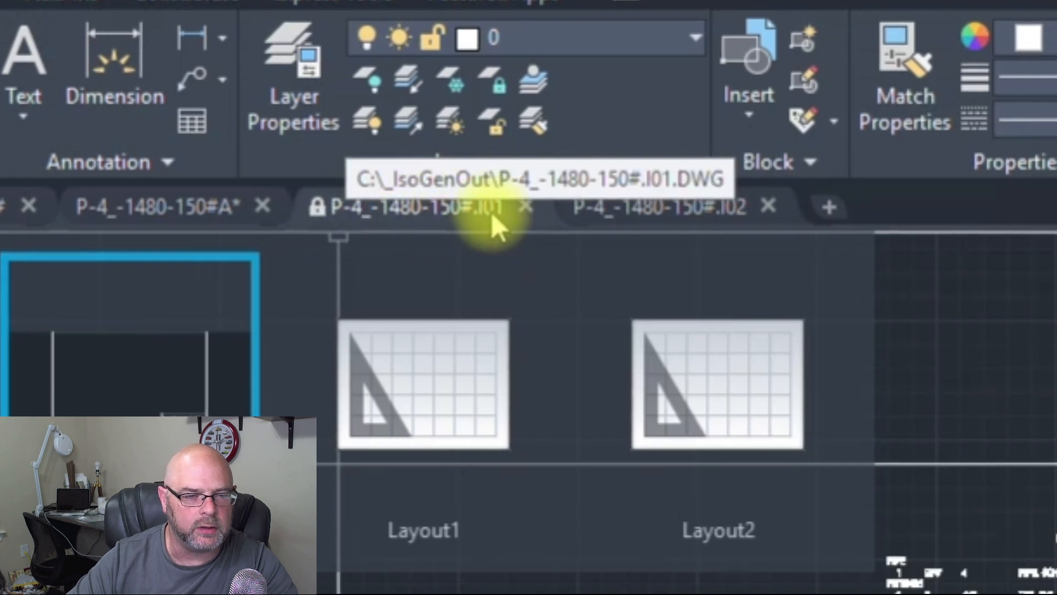
Switch to the P-4_-1480-150#.I02 isometric drawing tab
left_click(658, 207)
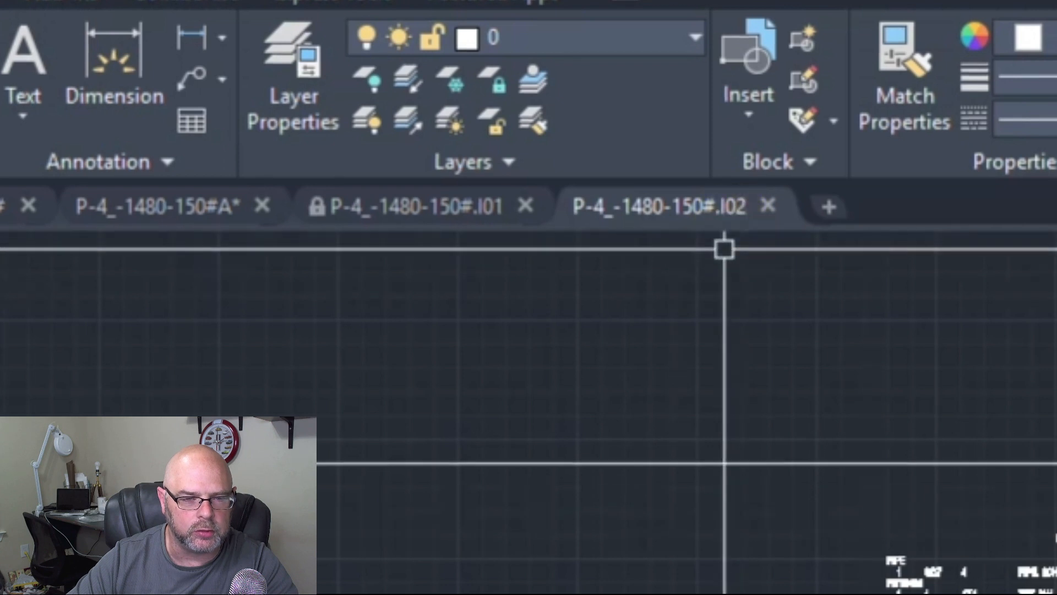
mouse_move(486, 482)
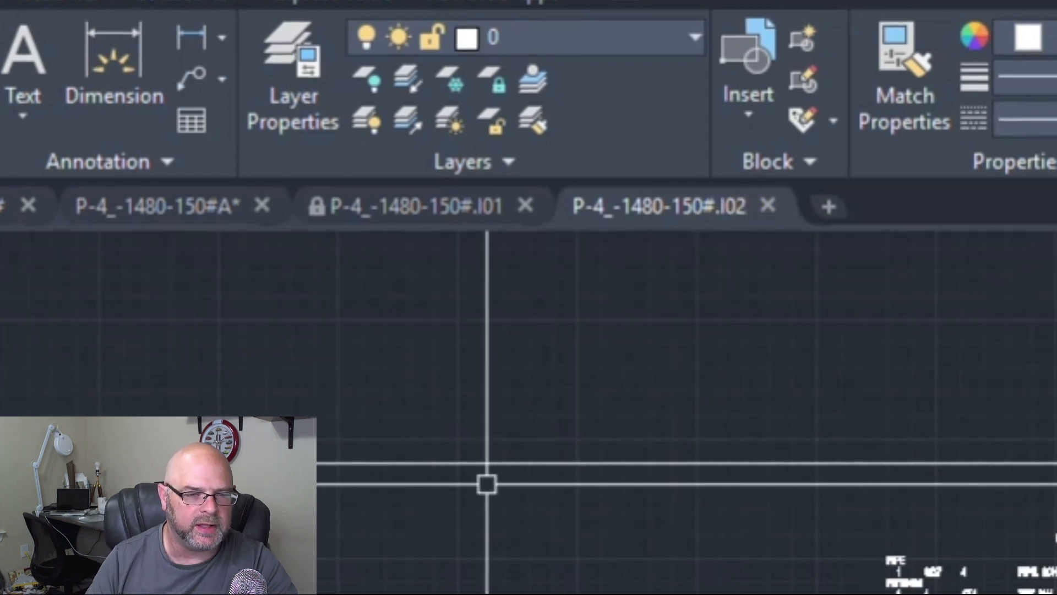